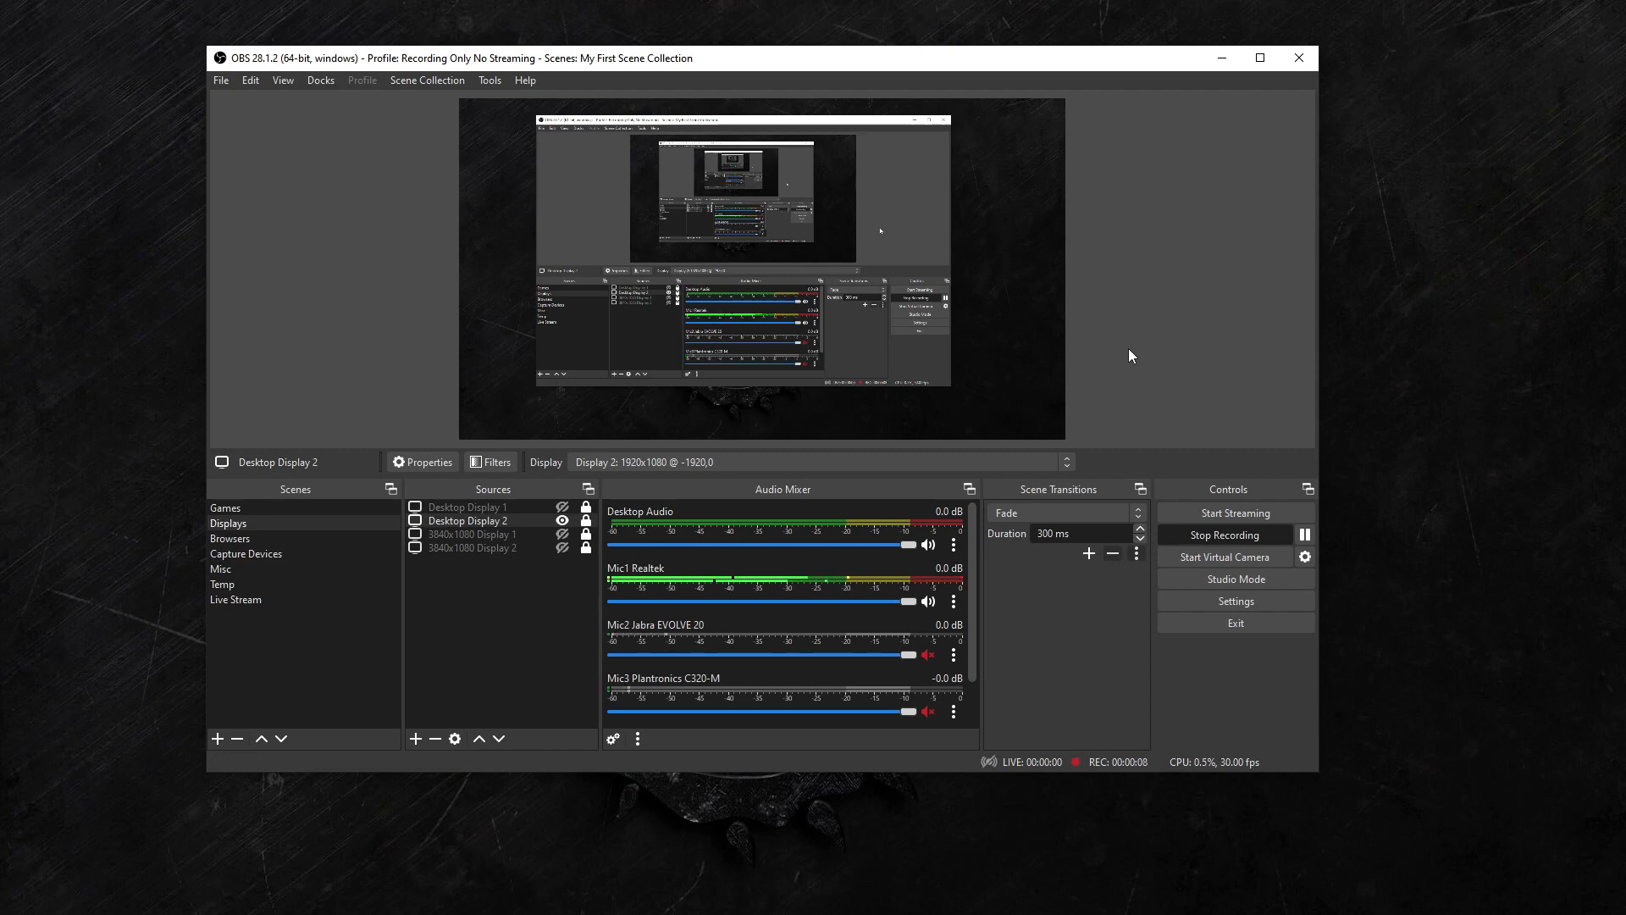
{"action": "mouse_move", "coordinate": [1099, 378]}
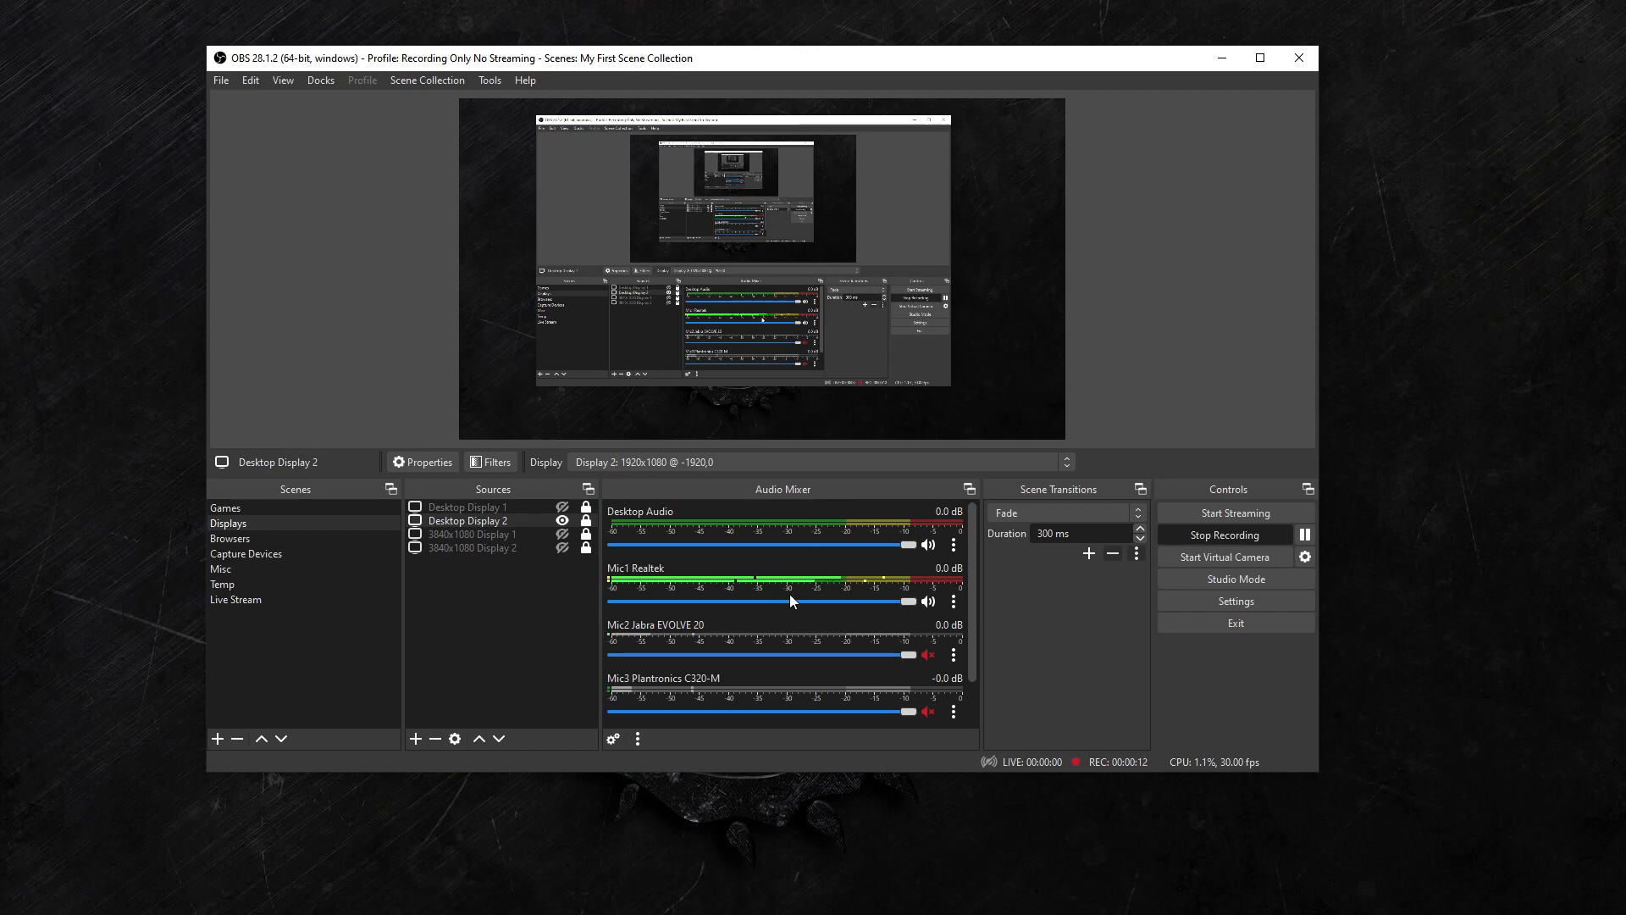
- Scroll the mixer to reveal Mic4 iVCam and bring up the three-dot layout options
{"action": "scroll", "scroll_direction": "down", "scroll_amount": 3}
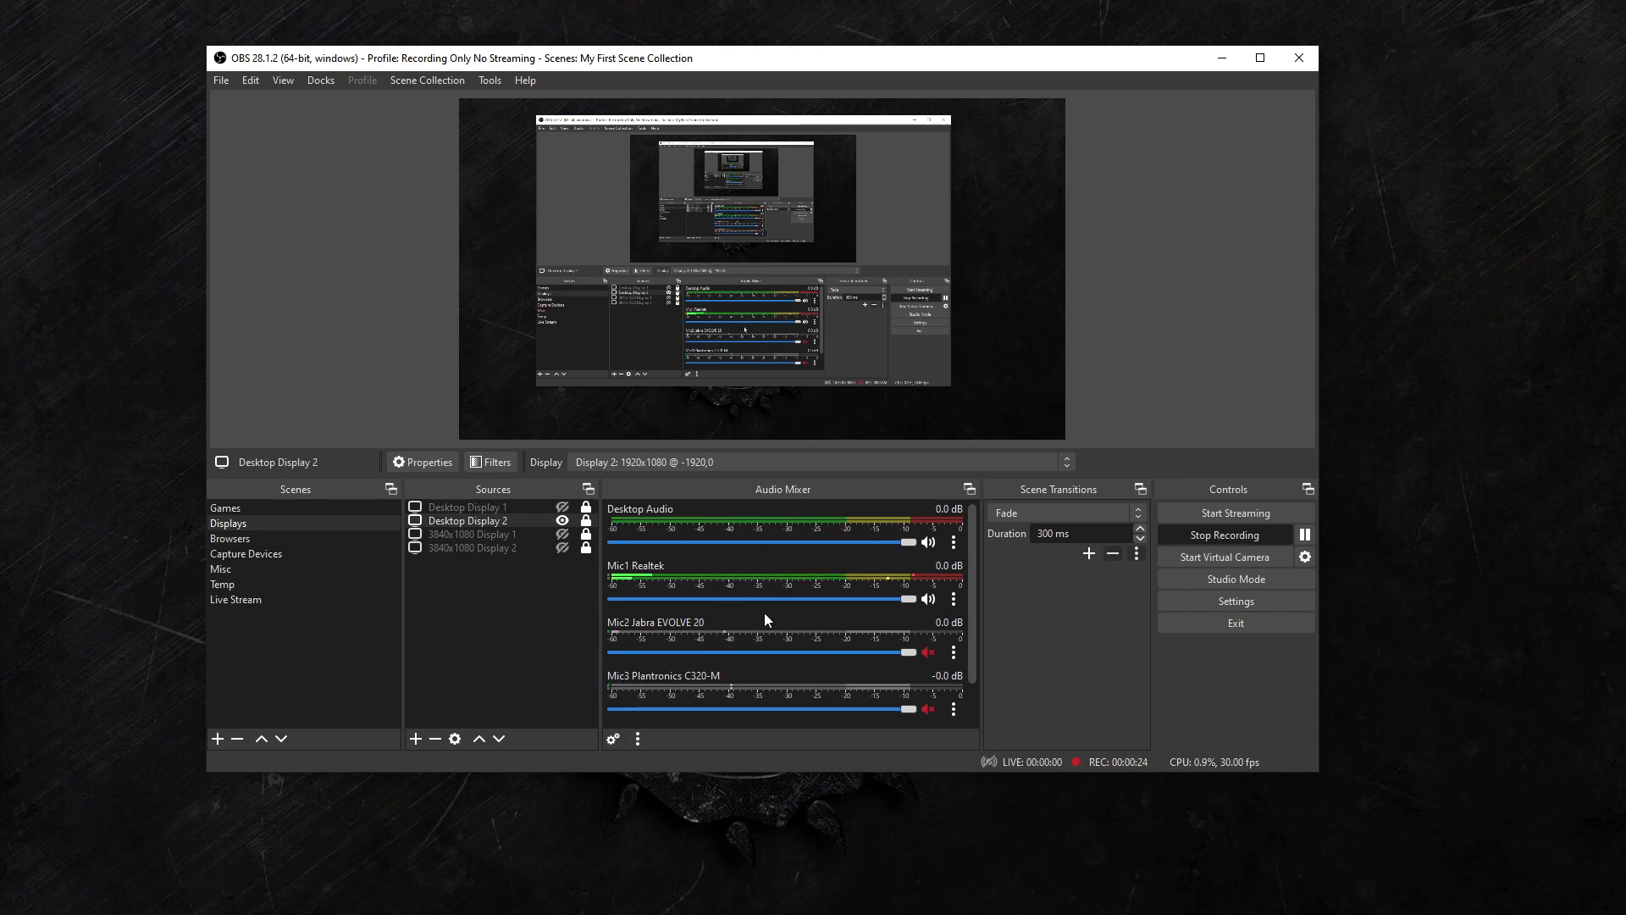
{"action": "scroll", "scroll_direction": "down", "scroll_amount": 3}
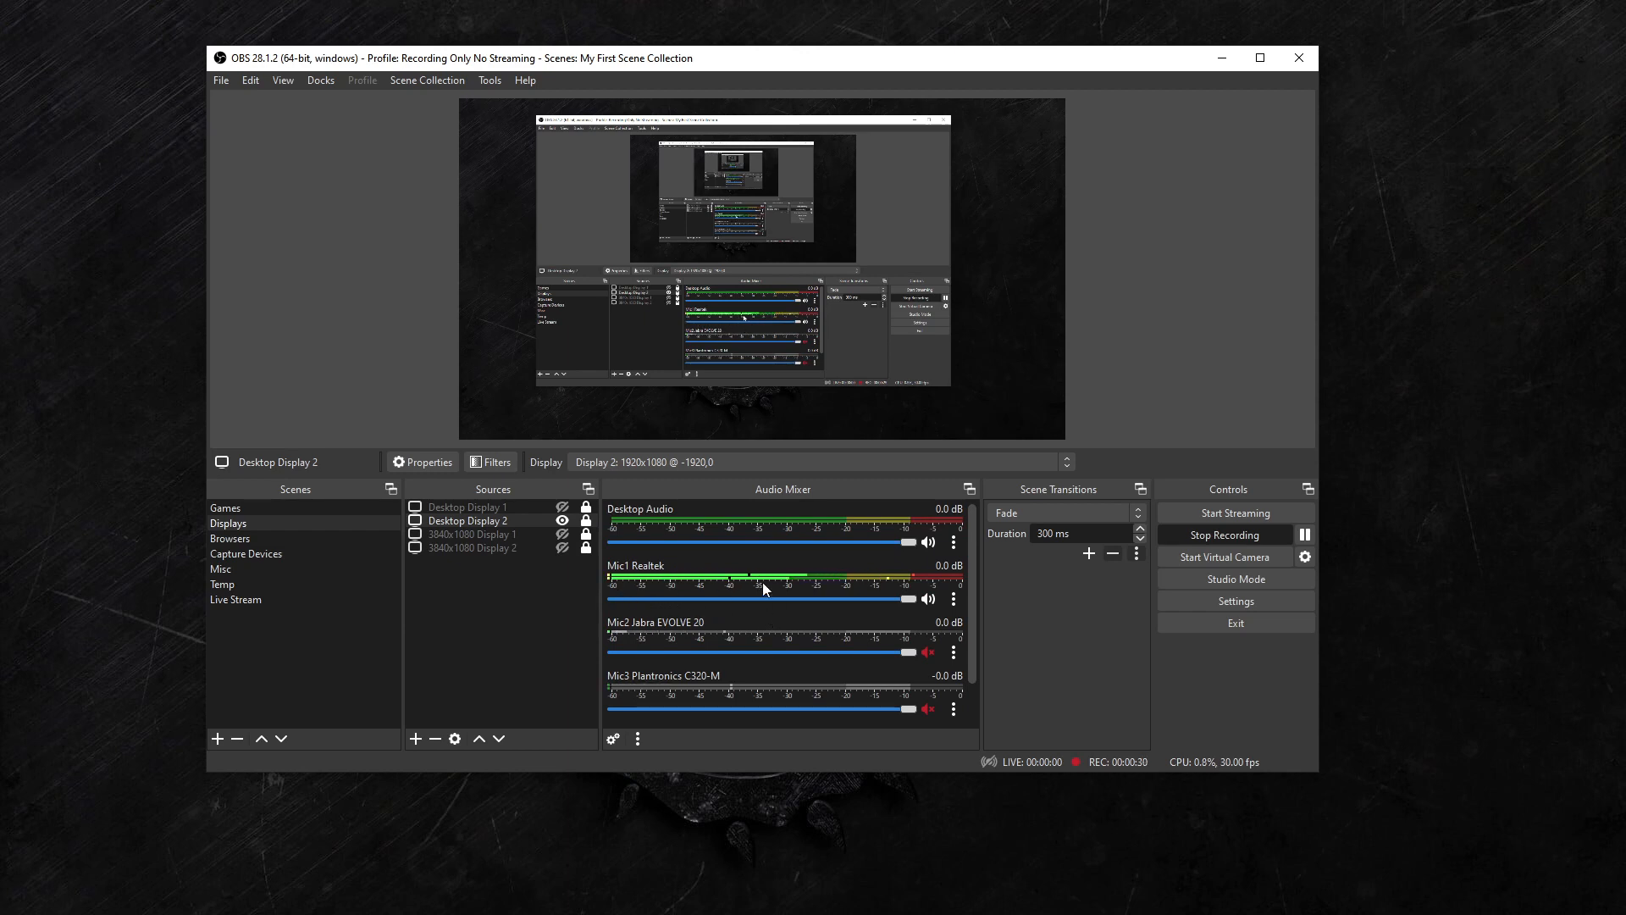
{"action": "right_click", "coordinate": [762, 589]}
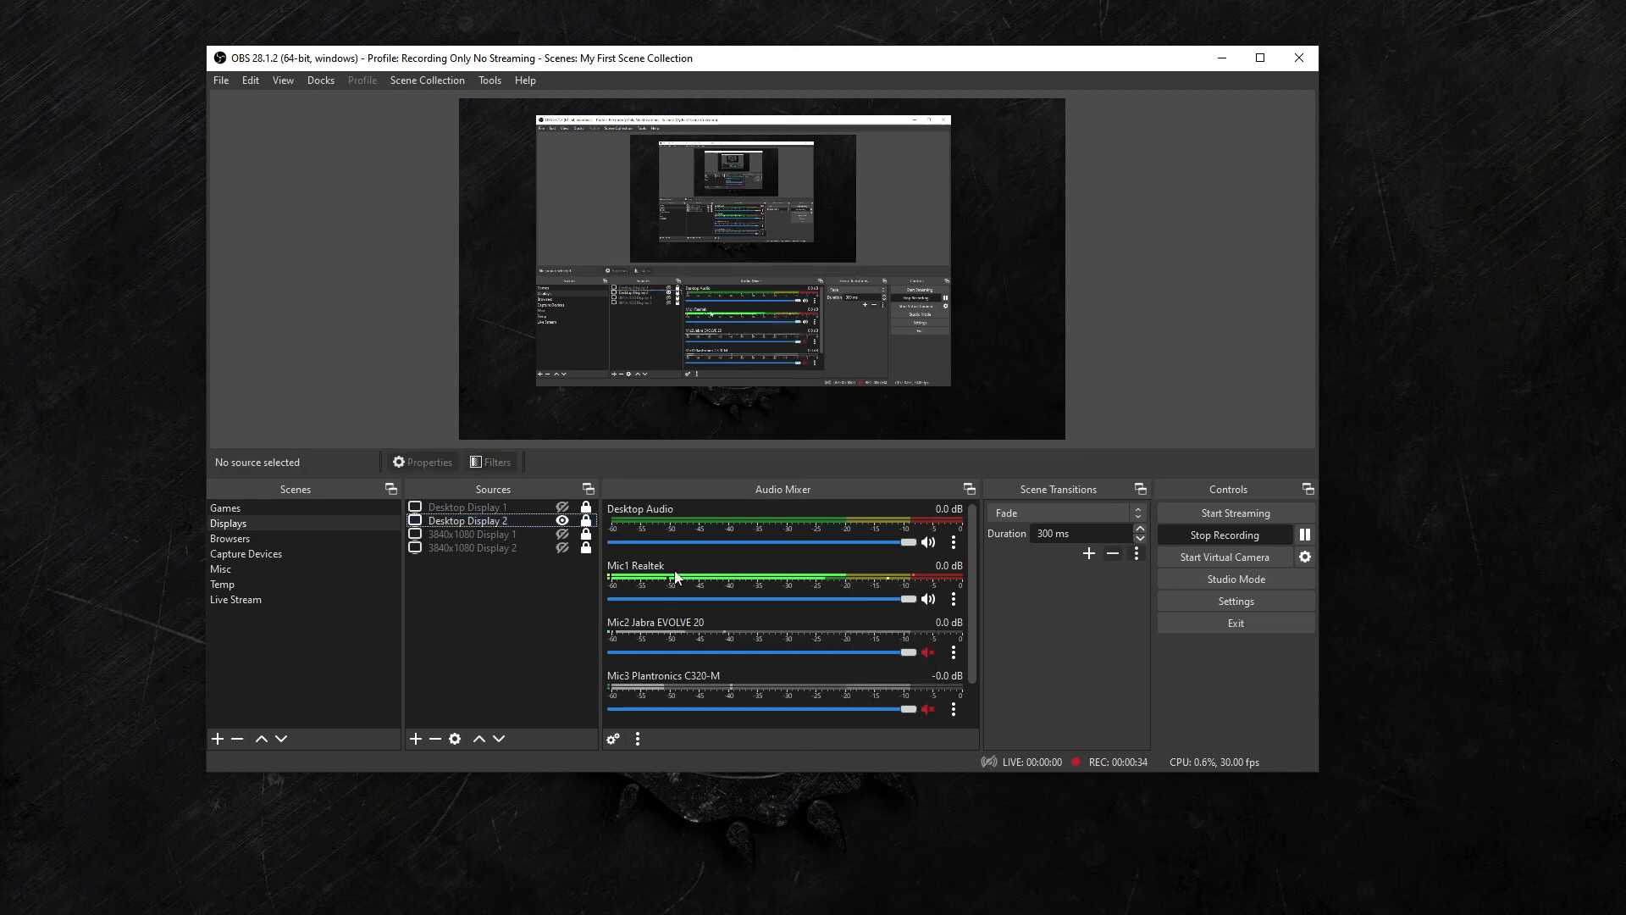
{"action": "mouse_move", "coordinate": [630, 640]}
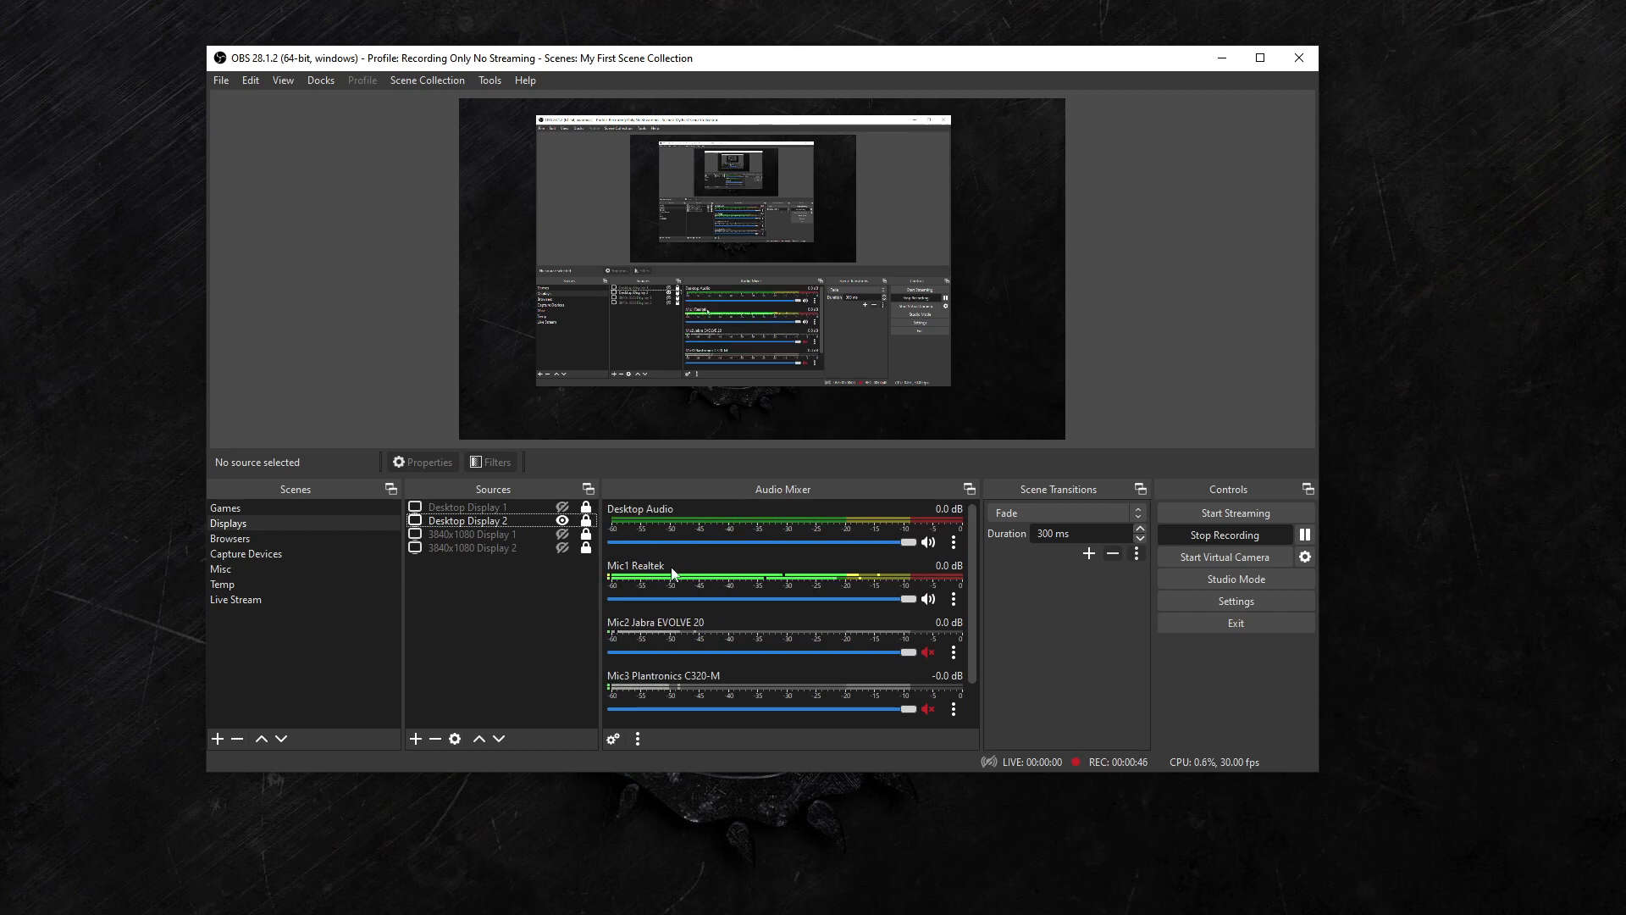
{"action": "scroll", "scroll_direction": "down", "scroll_amount": 3}
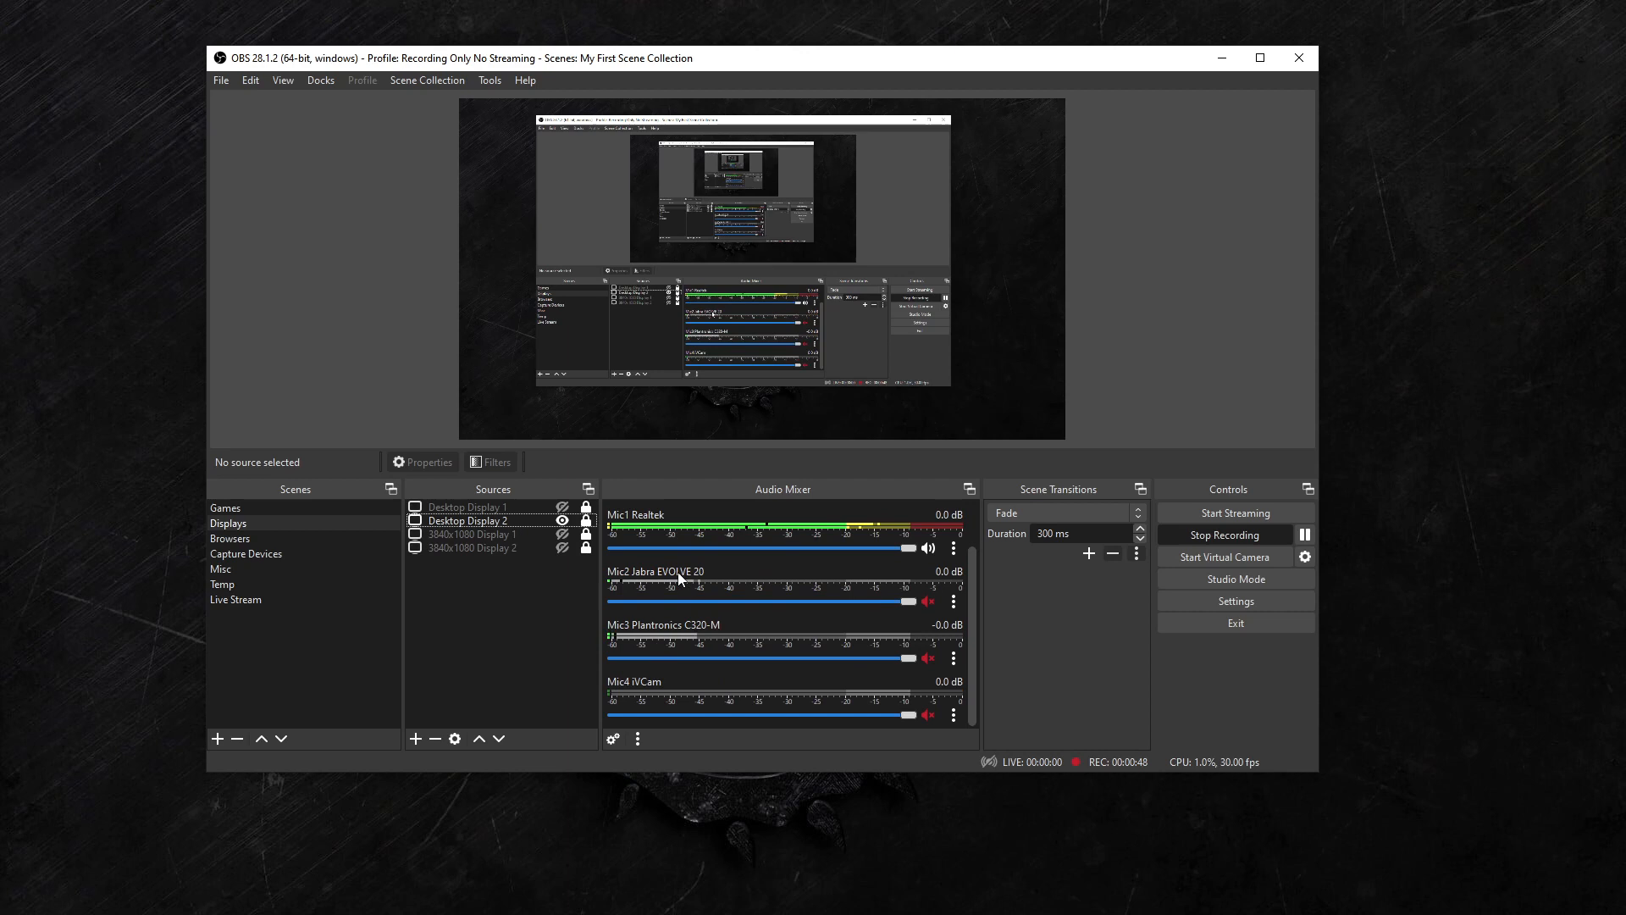
{"action": "mouse_move", "coordinate": [698, 699]}
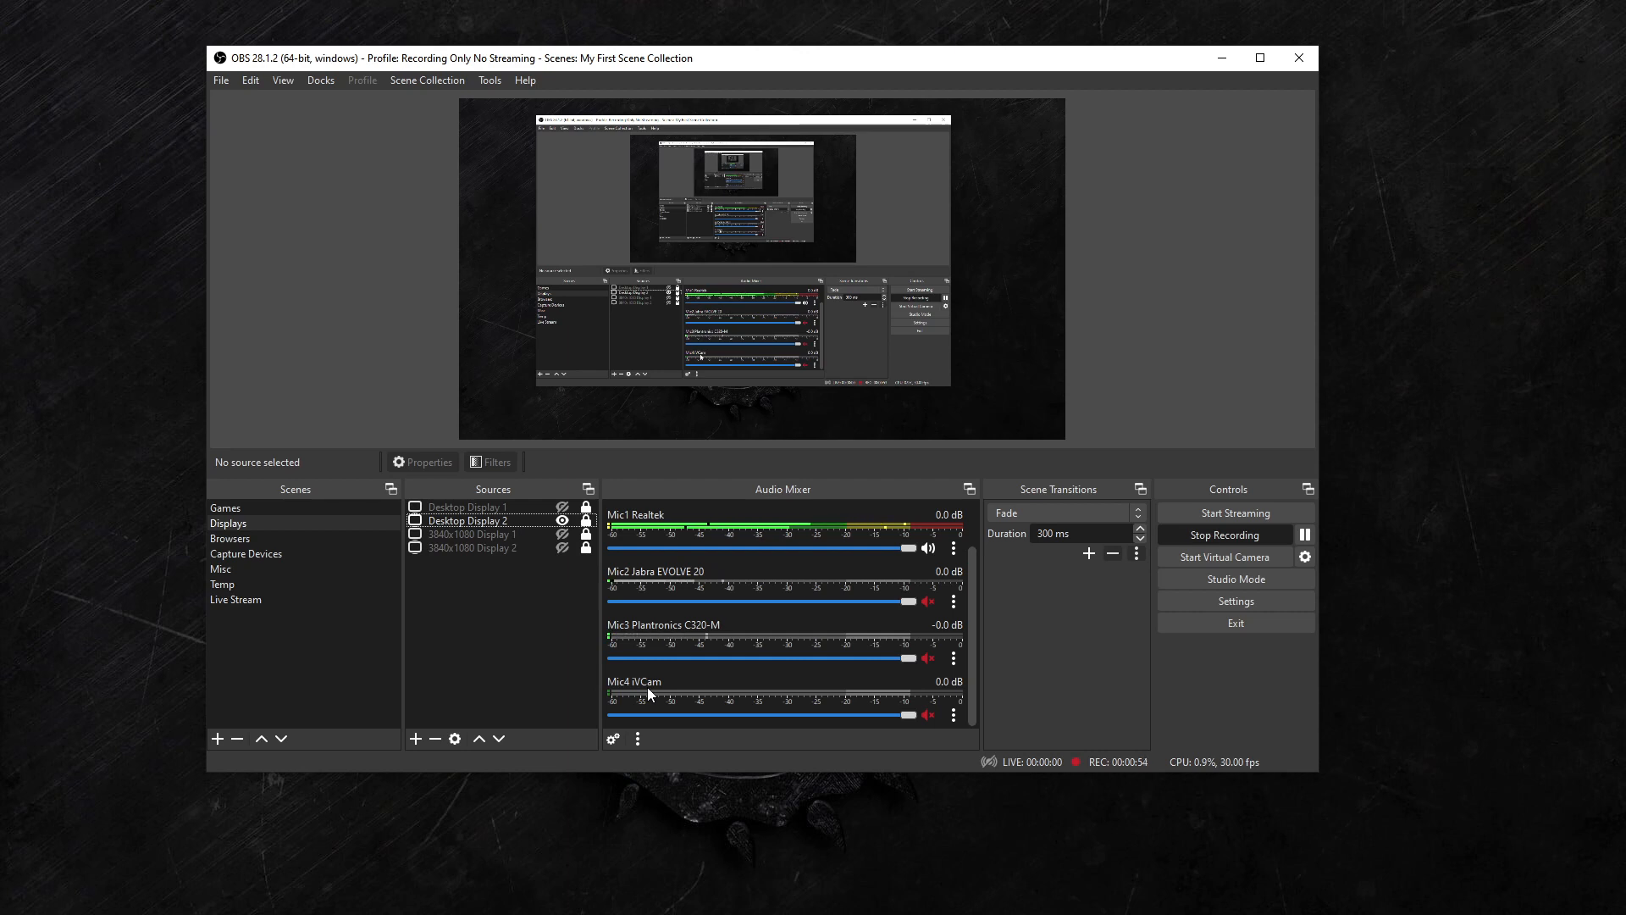
{"action": "mouse_move", "coordinate": [767, 630]}
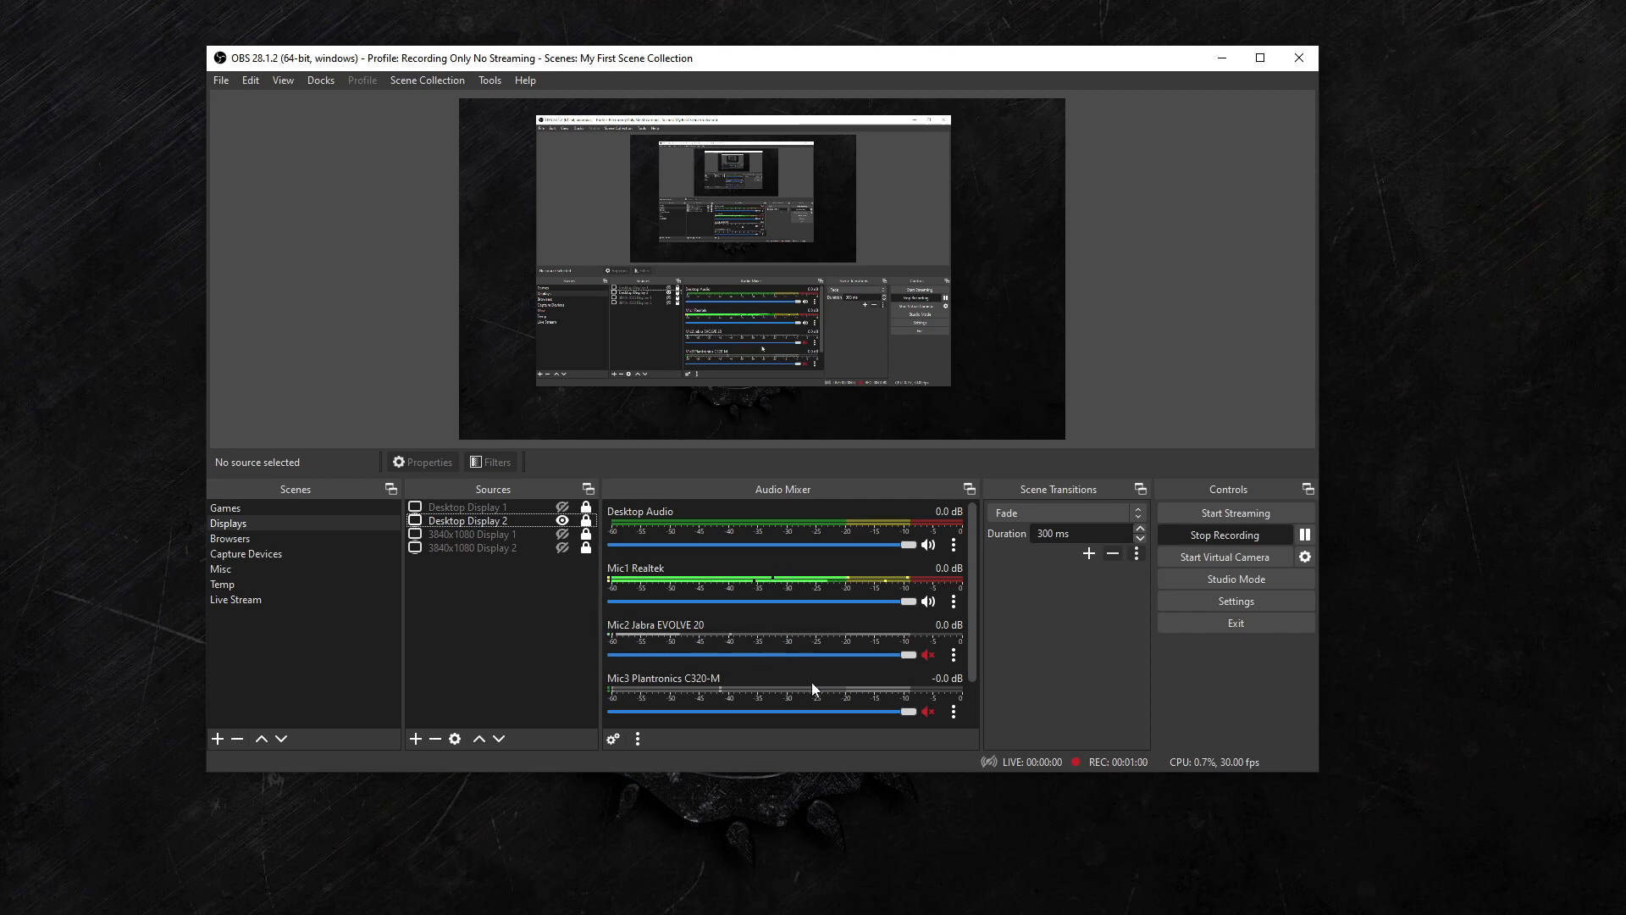
{"action": "mouse_move", "coordinate": [752, 630]}
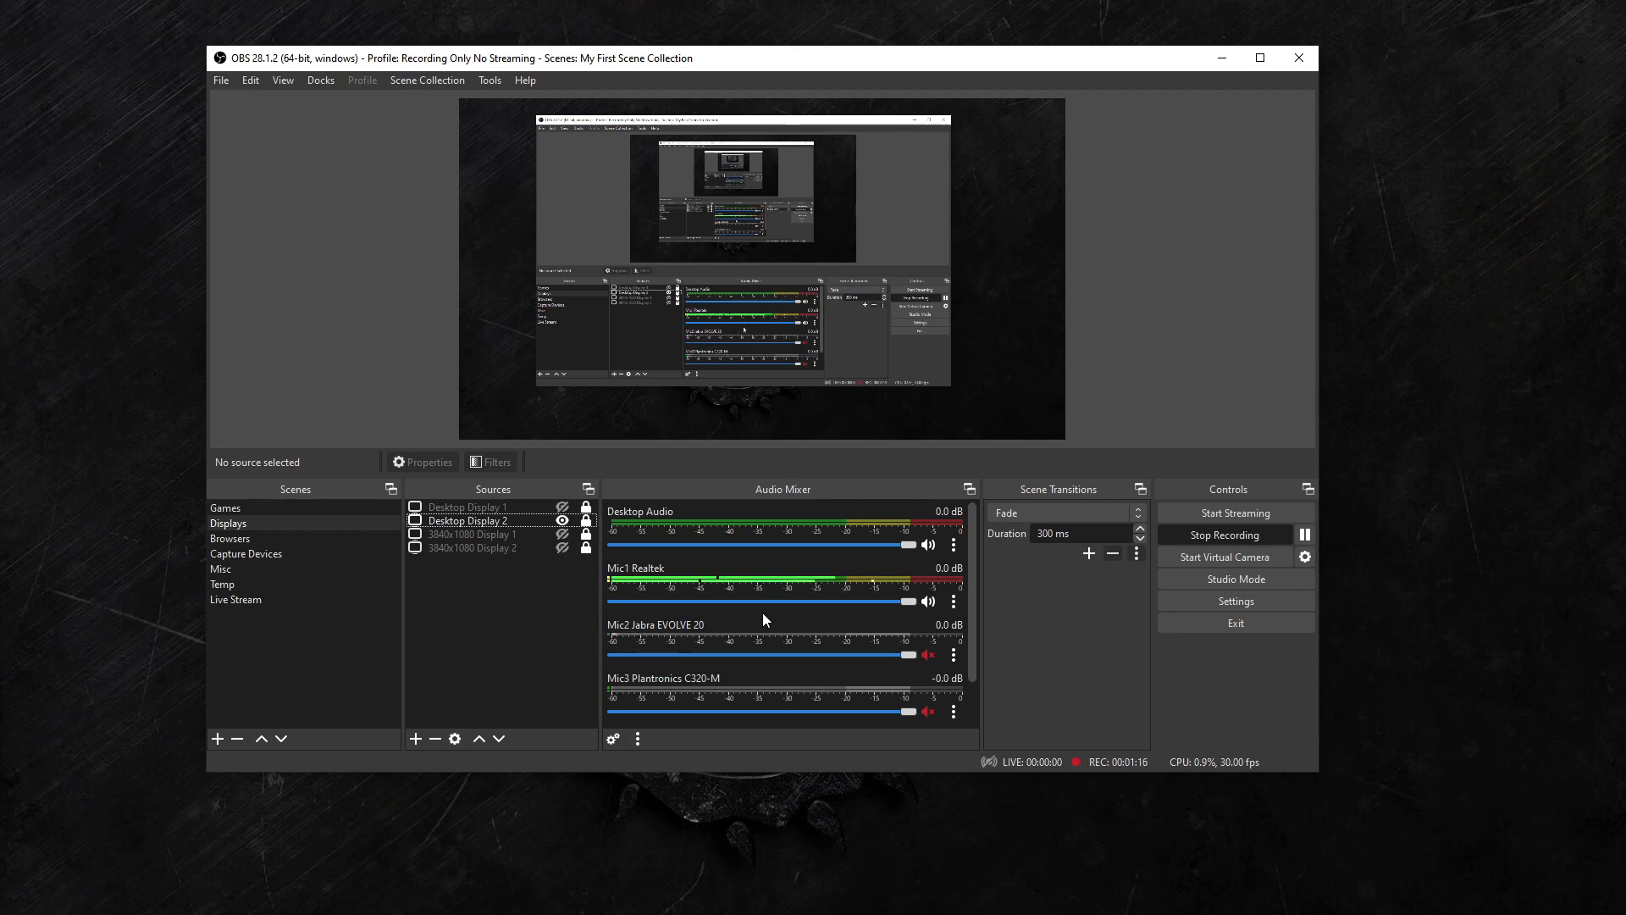
{"action": "mouse_move", "coordinate": [777, 630]}
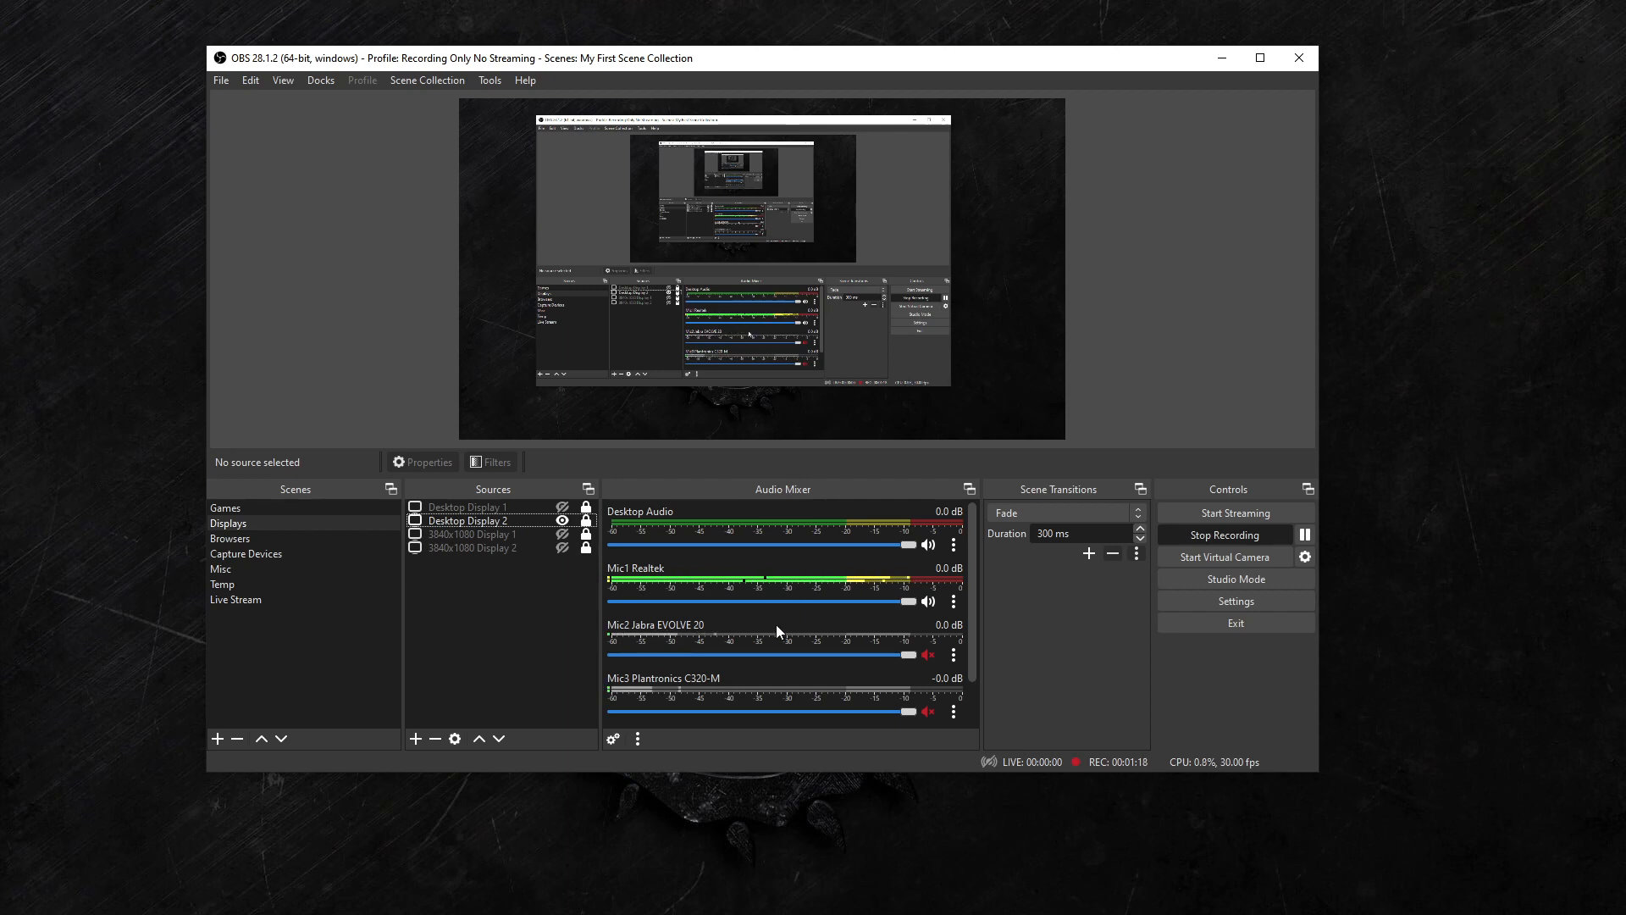
{"action": "mouse_move", "coordinate": [608, 606]}
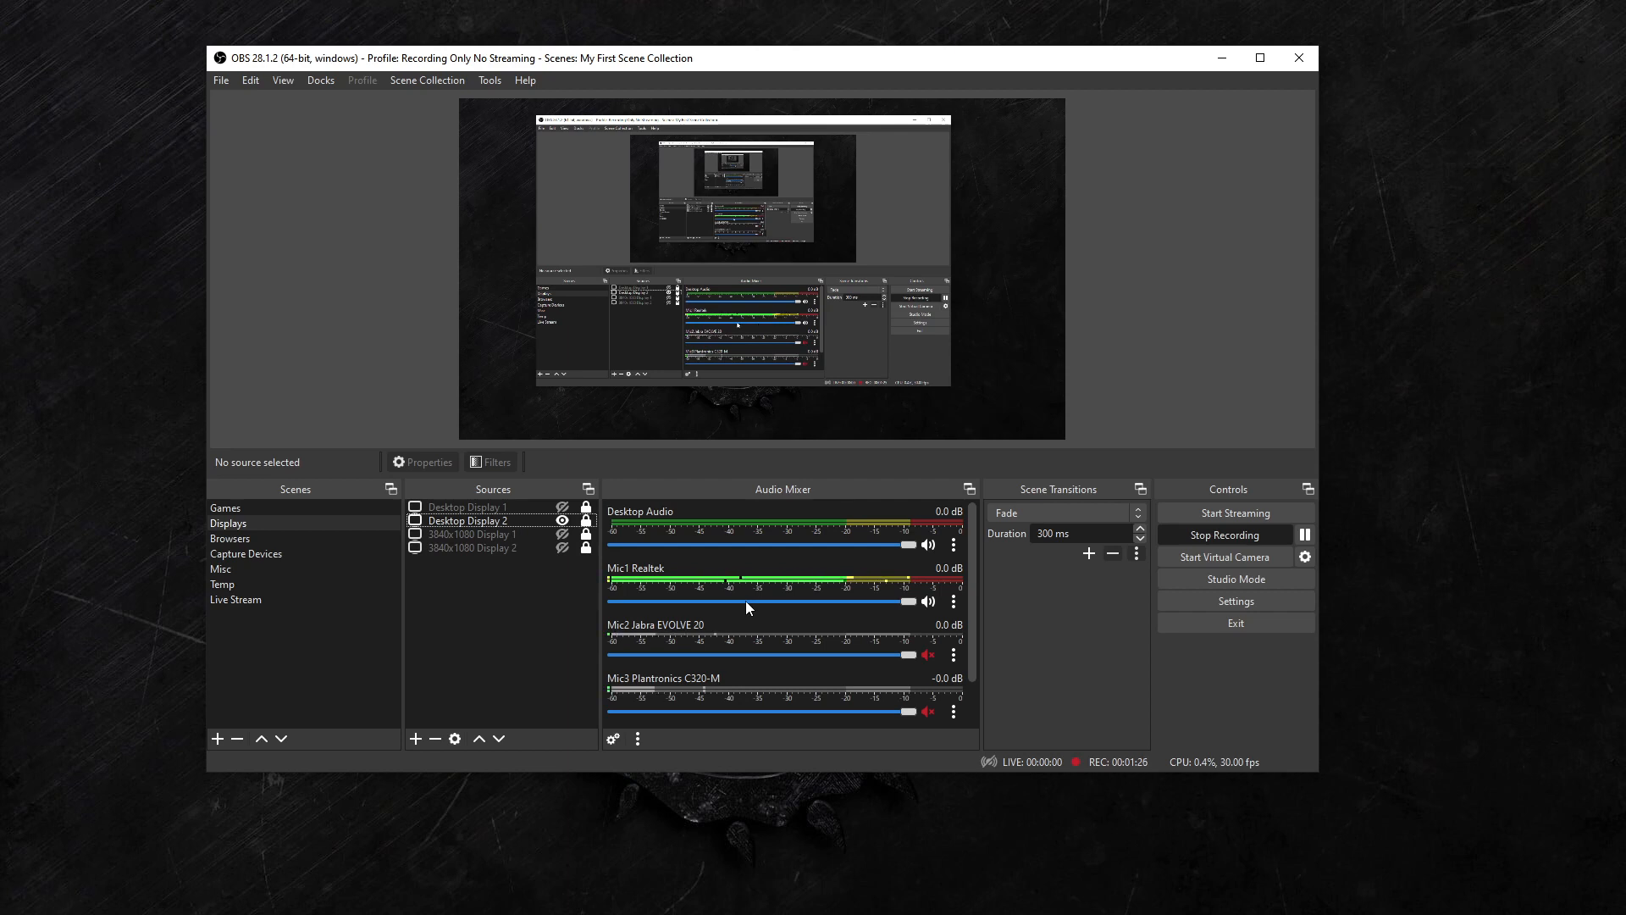
{"action": "left_click", "coordinate": [637, 738]}
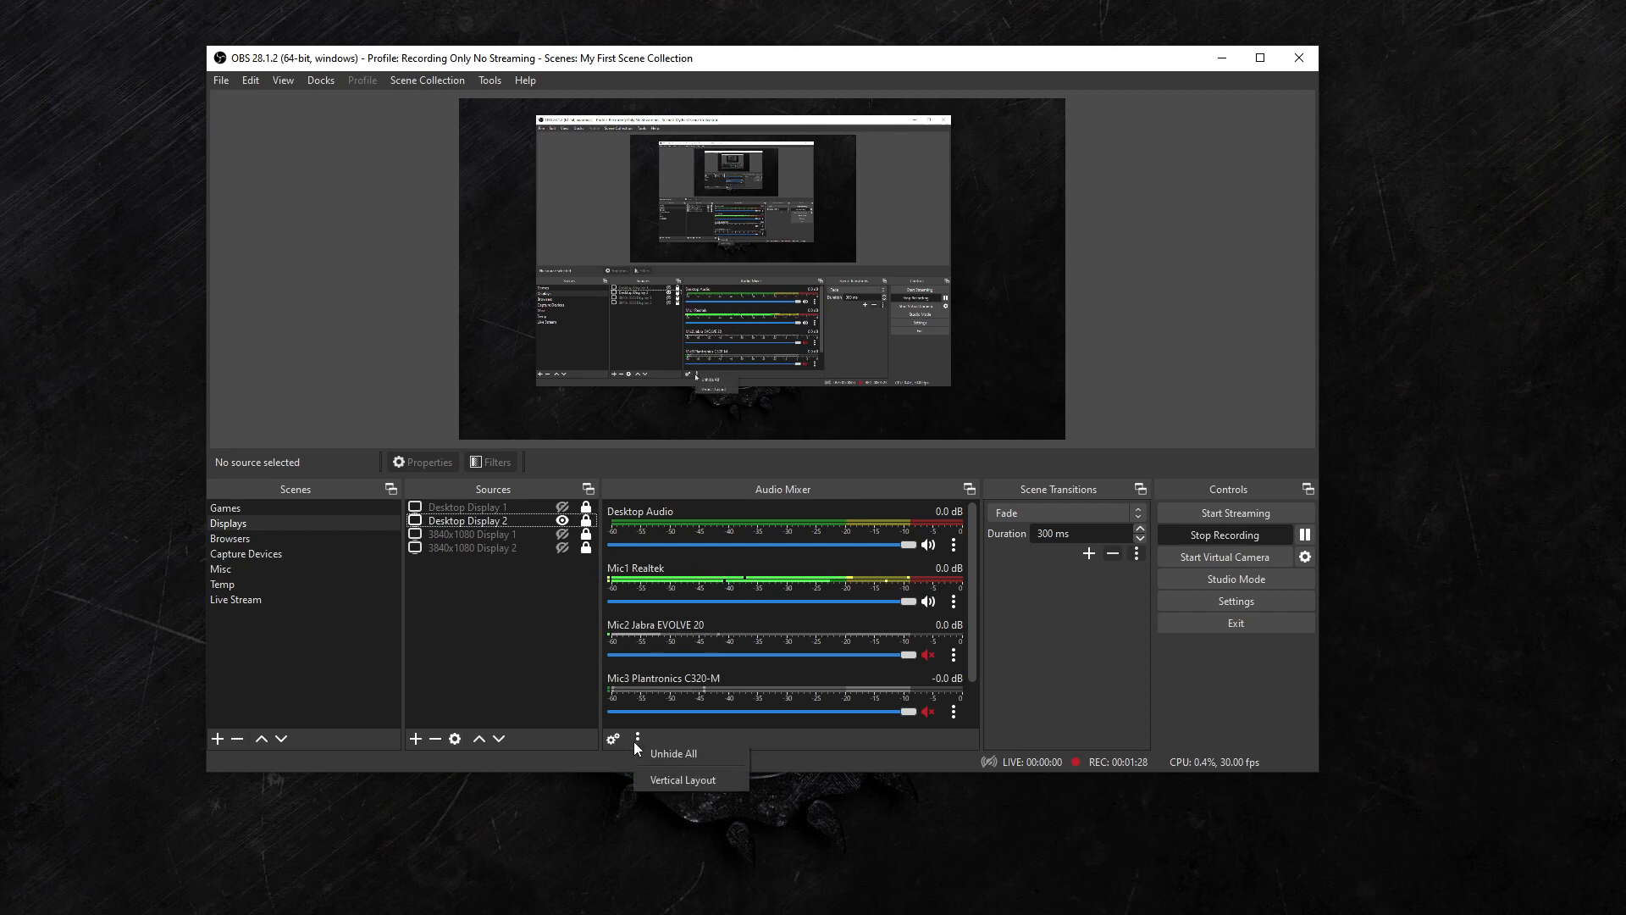
- Turn Vertical Layout on, then turn it off again to restore horizontal strips
{"action": "left_click", "coordinate": [682, 779]}
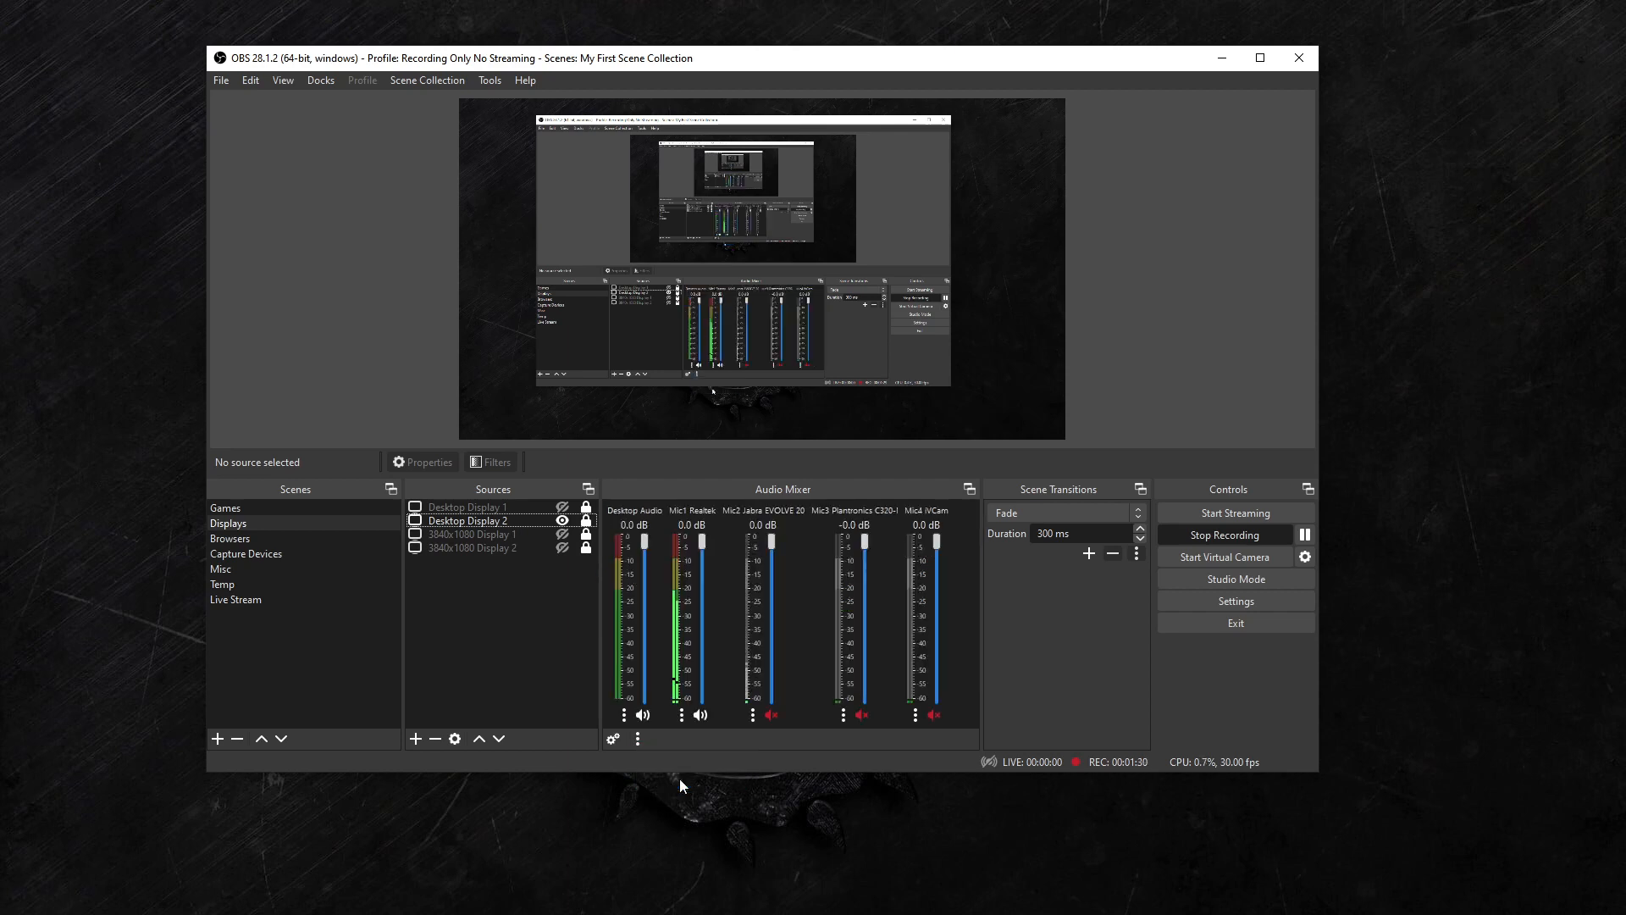
{"action": "left_click", "coordinate": [638, 739]}
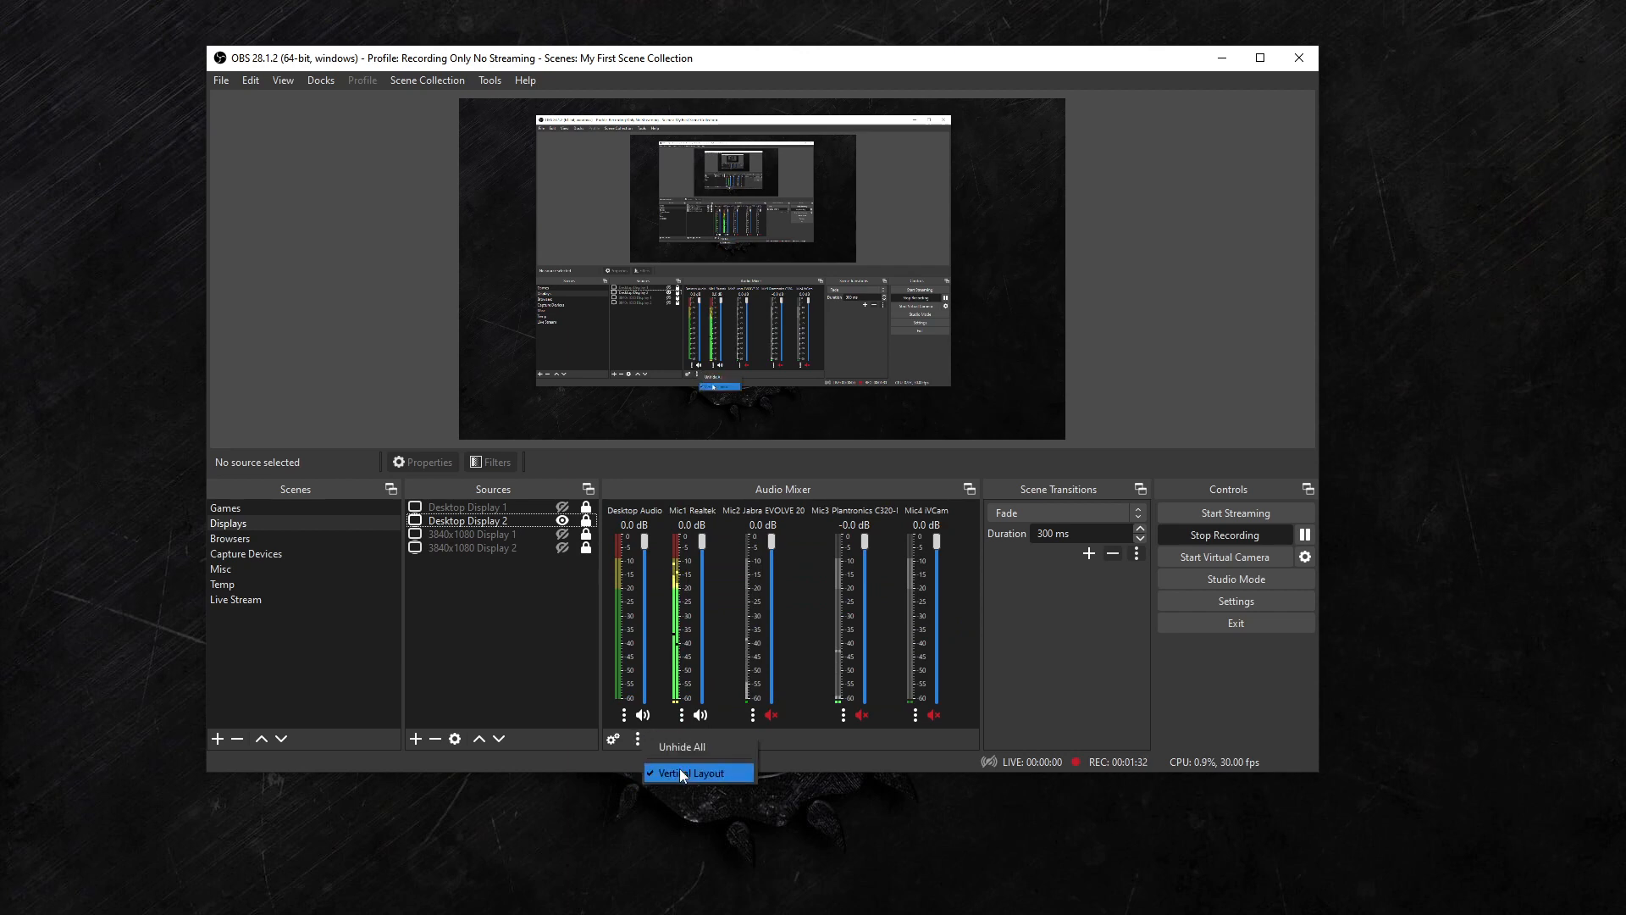
{"action": "left_click", "coordinate": [696, 772]}
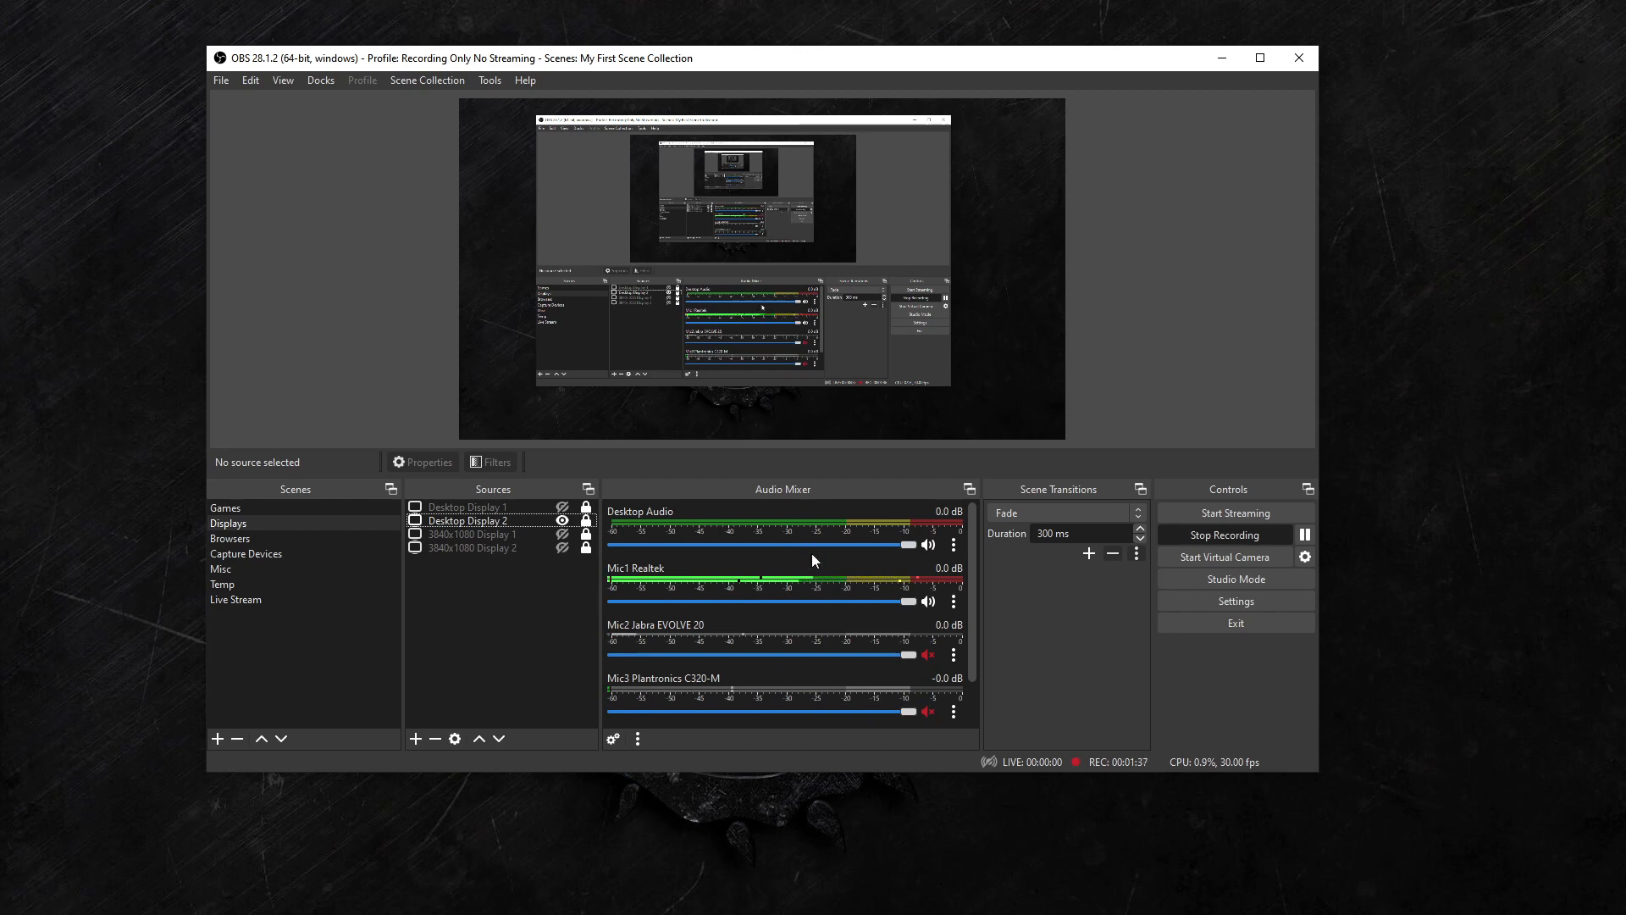
{"action": "mouse_move", "coordinate": [769, 627]}
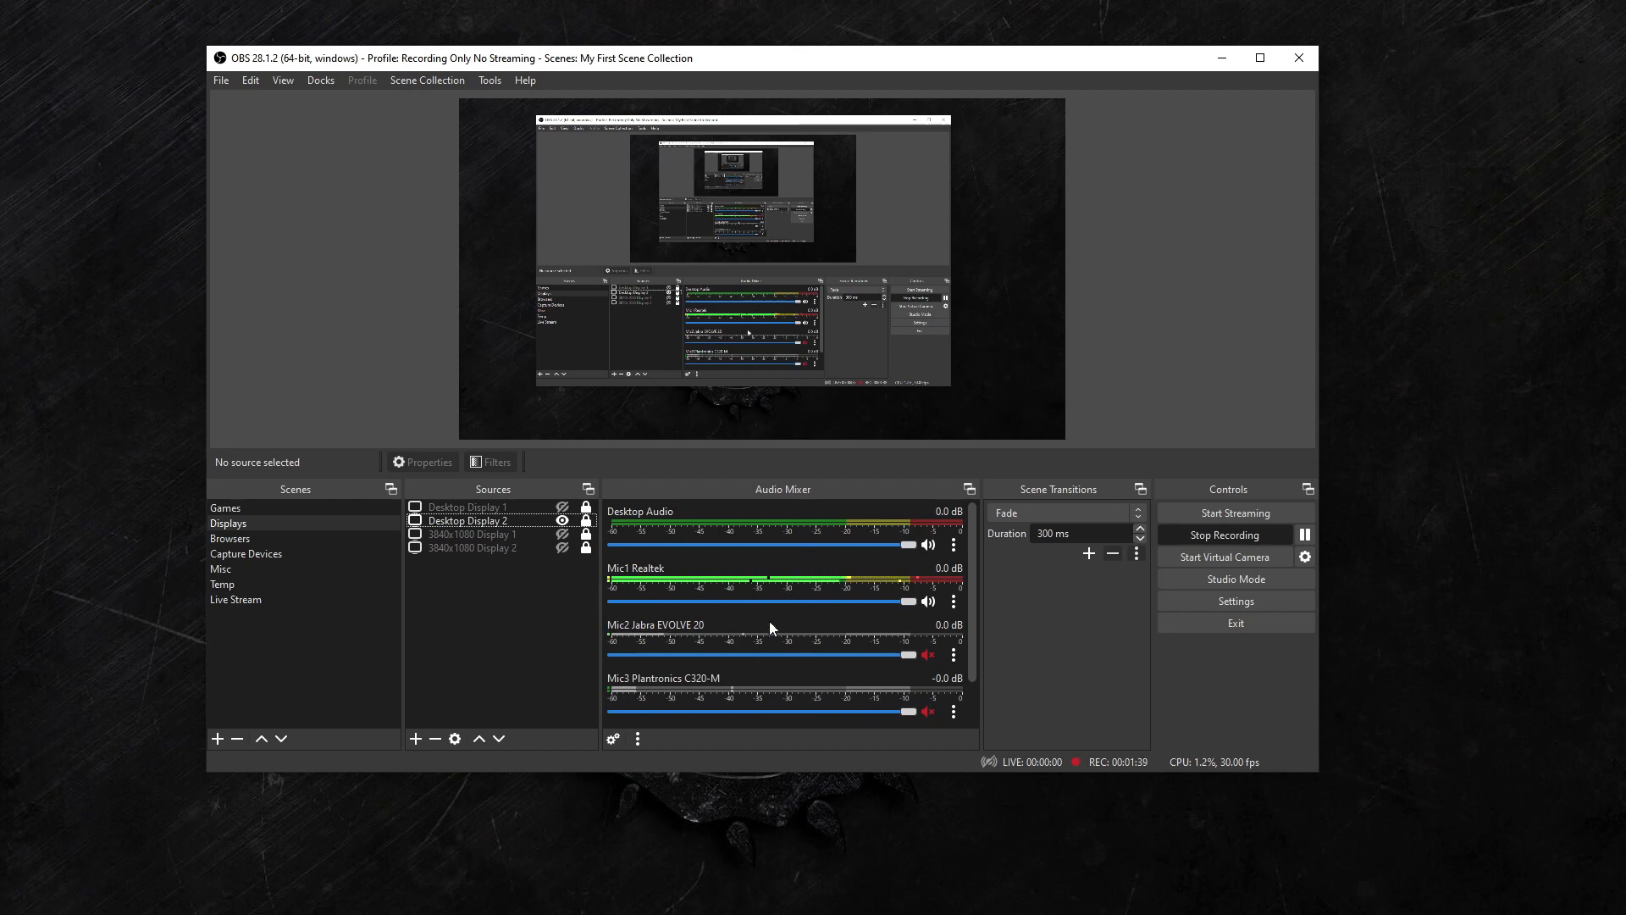